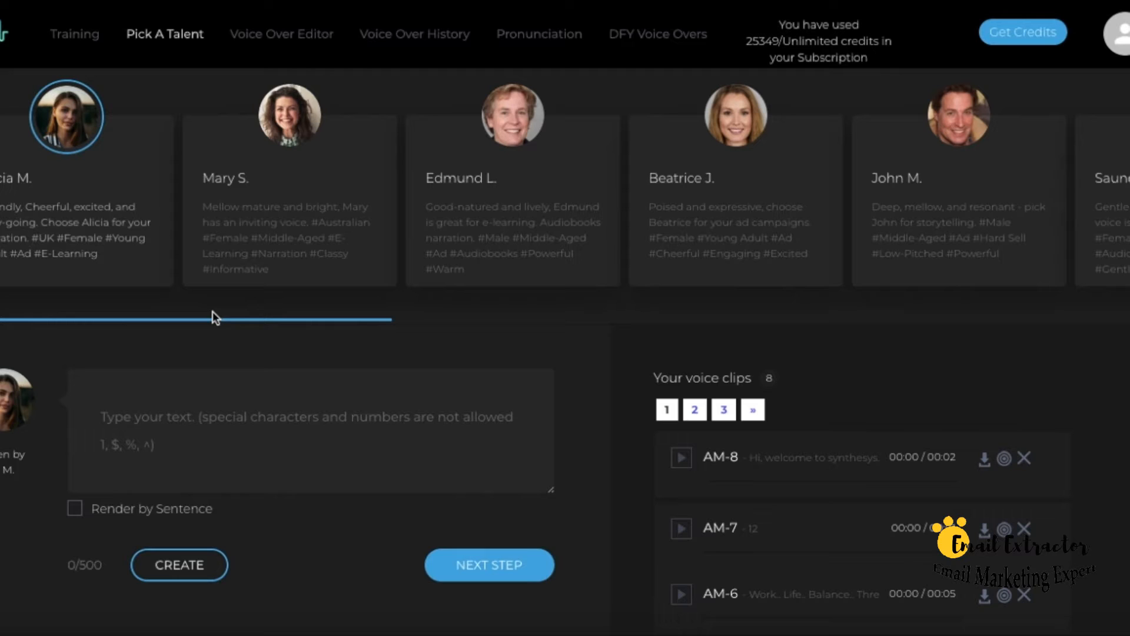
{"action": "mouse_move", "coordinate": [275, 208]}
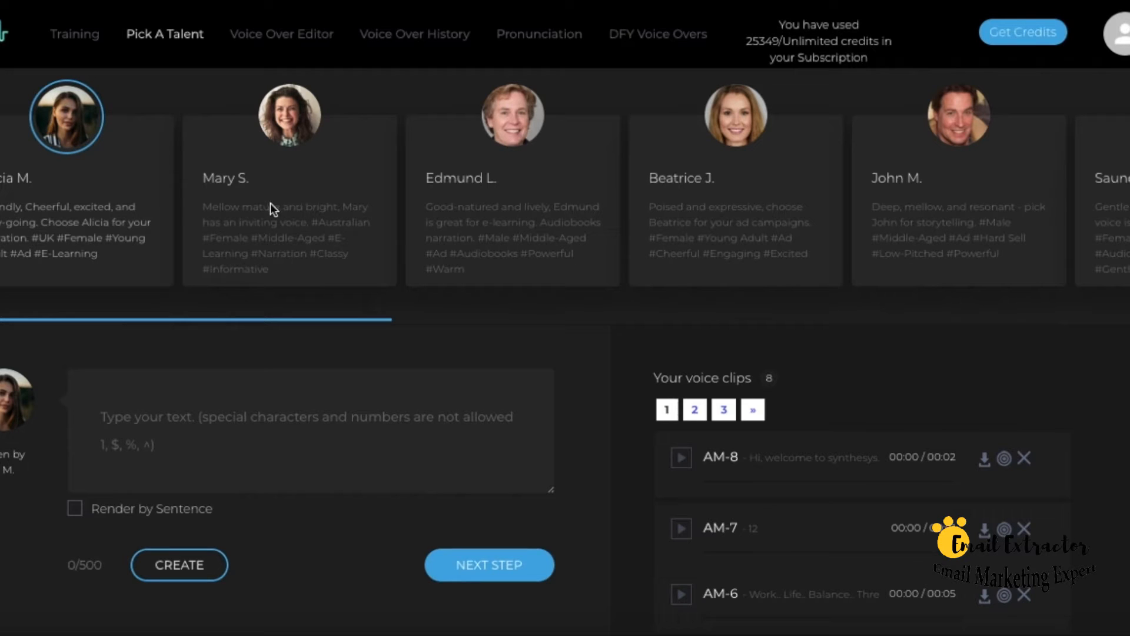
{"action": "mouse_move", "coordinate": [313, 163]}
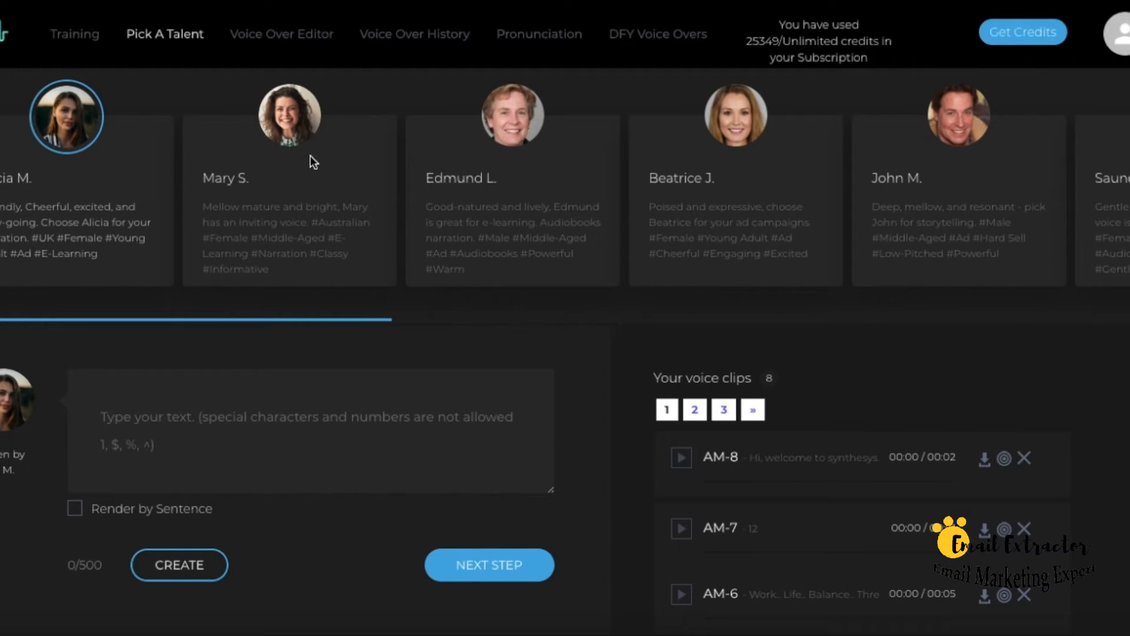
{"action": "mouse_move", "coordinate": [288, 128]}
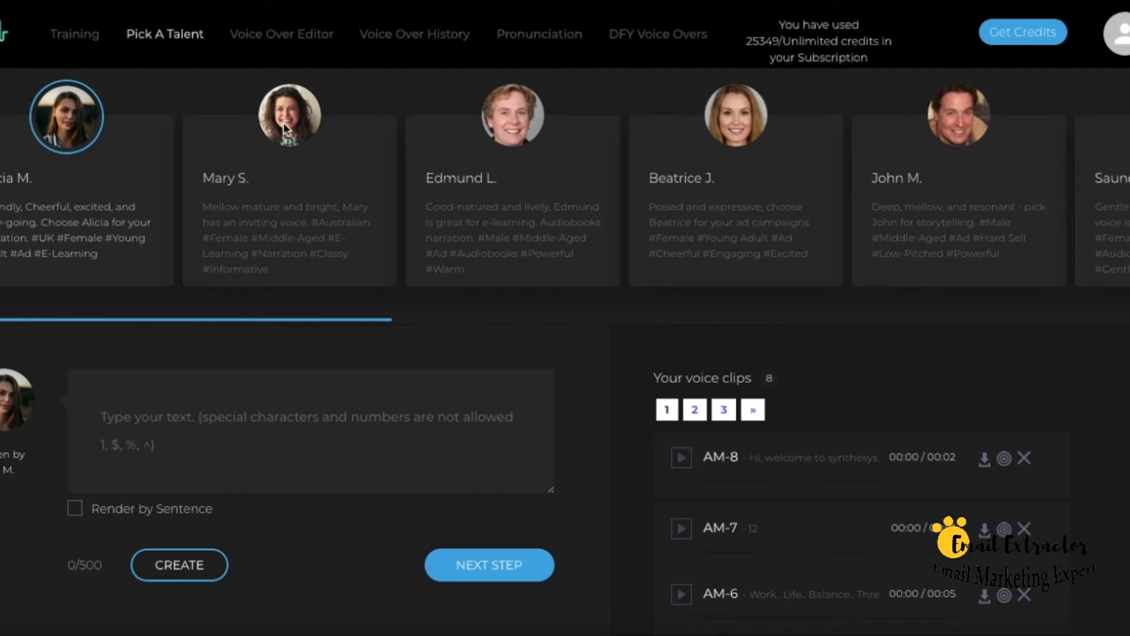
- Pick Mary S. as narrator, enter 'Hi, welcome to synthesys.' and proceed to the editor
{"action": "left_click", "coordinate": [510, 117]}
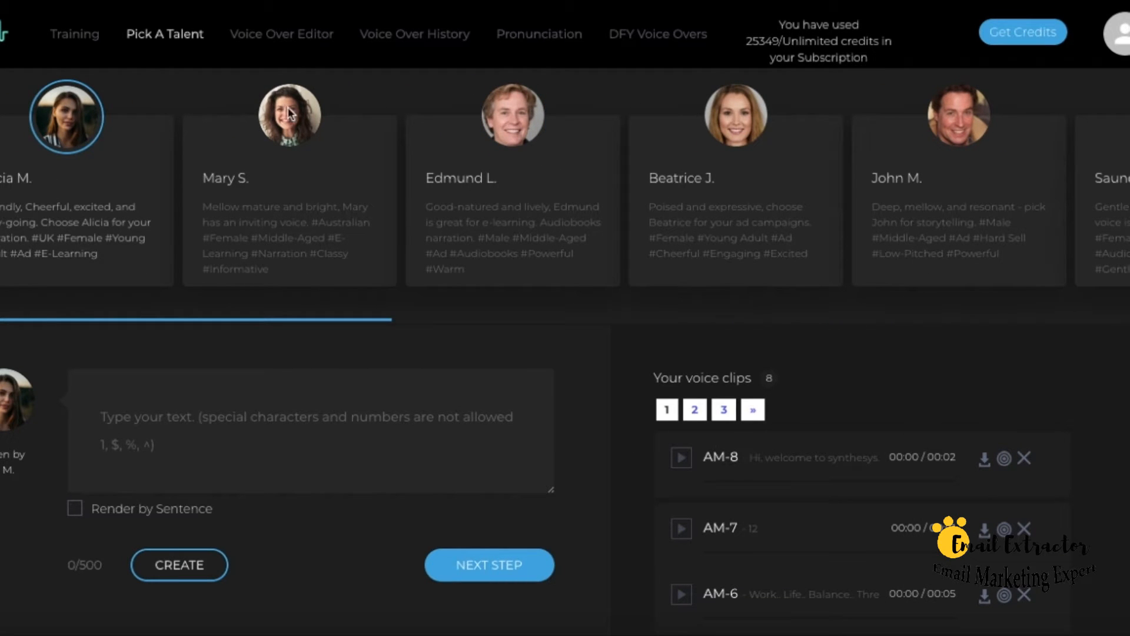
{"action": "left_click", "coordinate": [290, 115]}
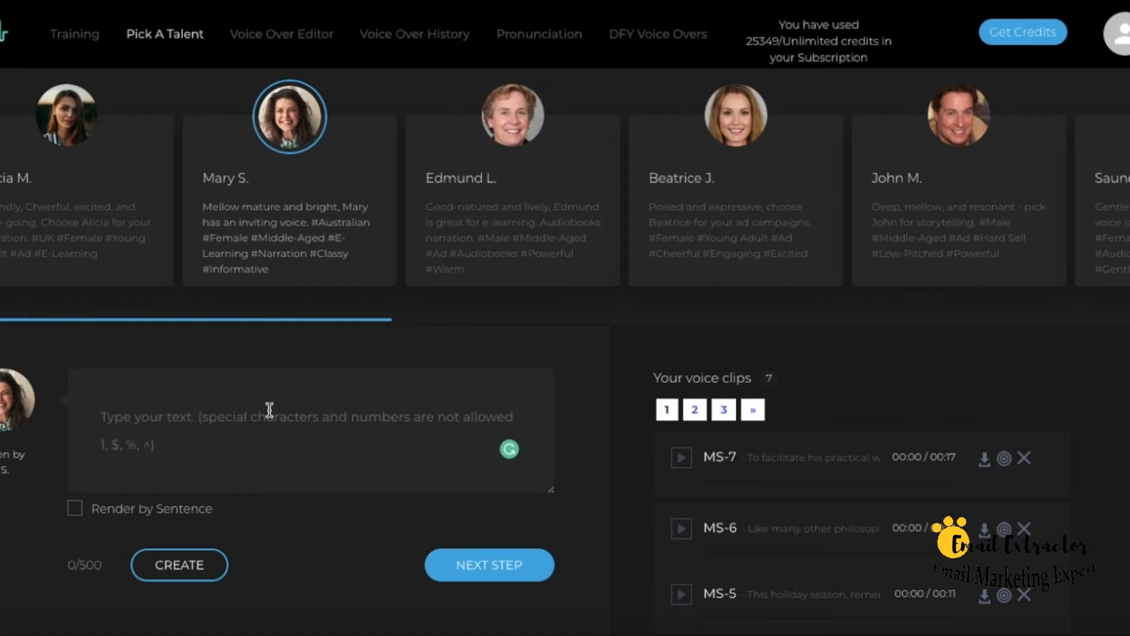
{"action": "type", "text": "e"}
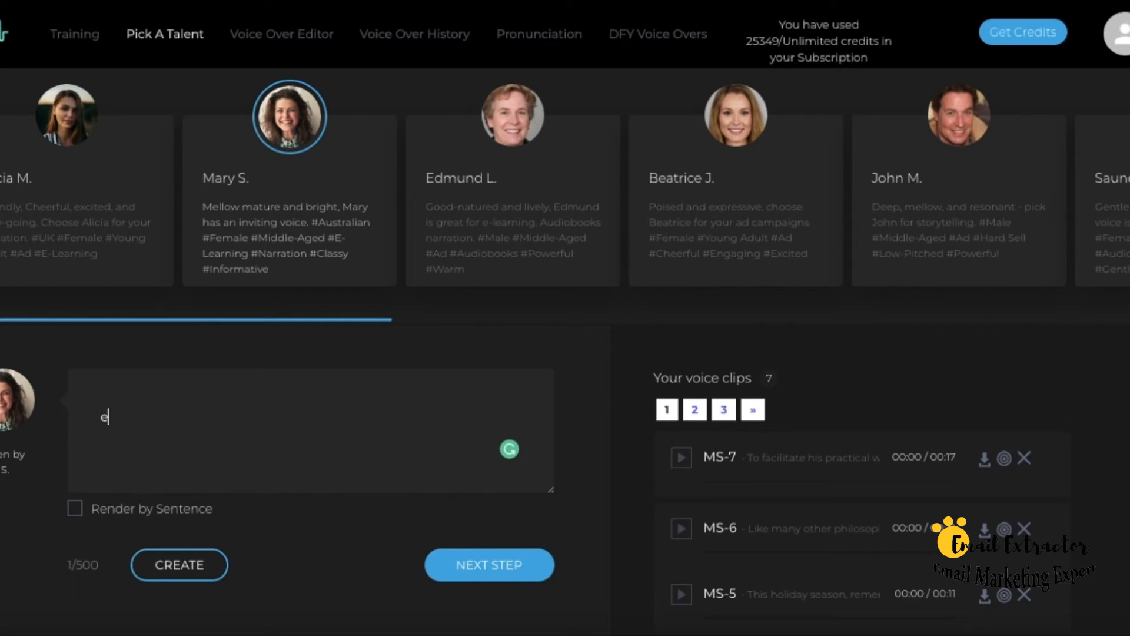
{"action": "type", "text": "leven, t"}
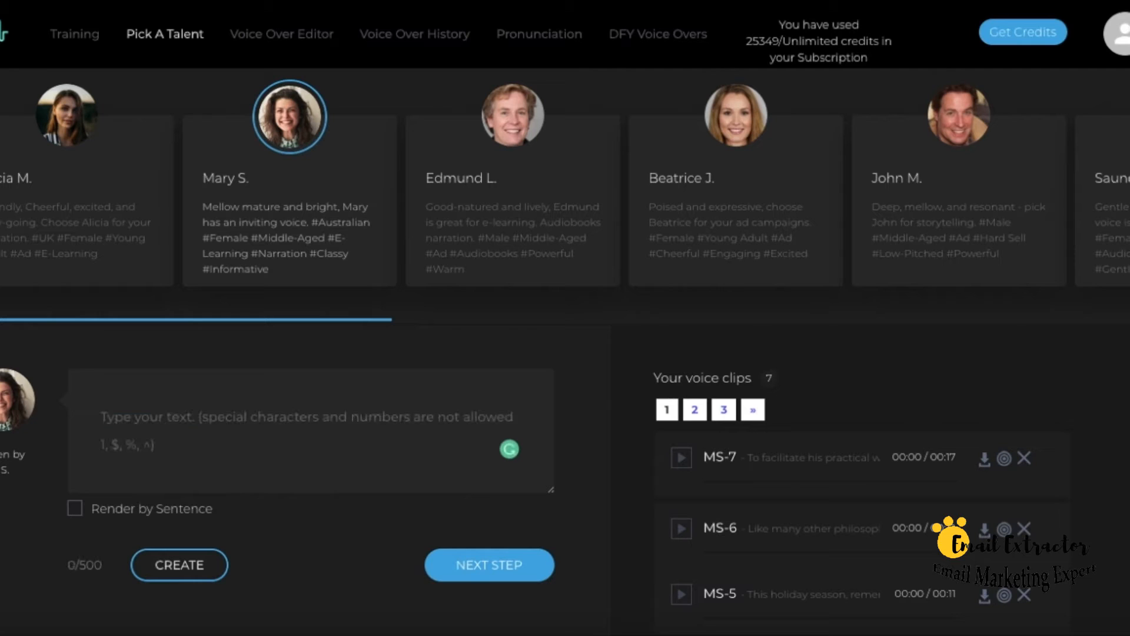
{"action": "type", "text": "Hi, welcome to sy"}
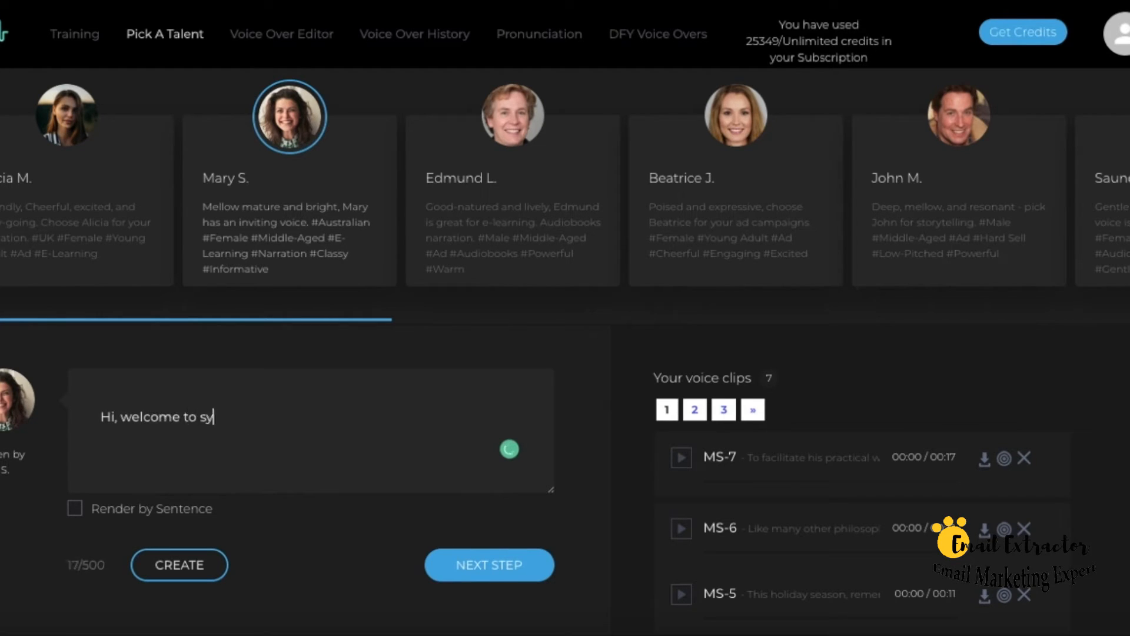
{"action": "type", "text": "nthesys."}
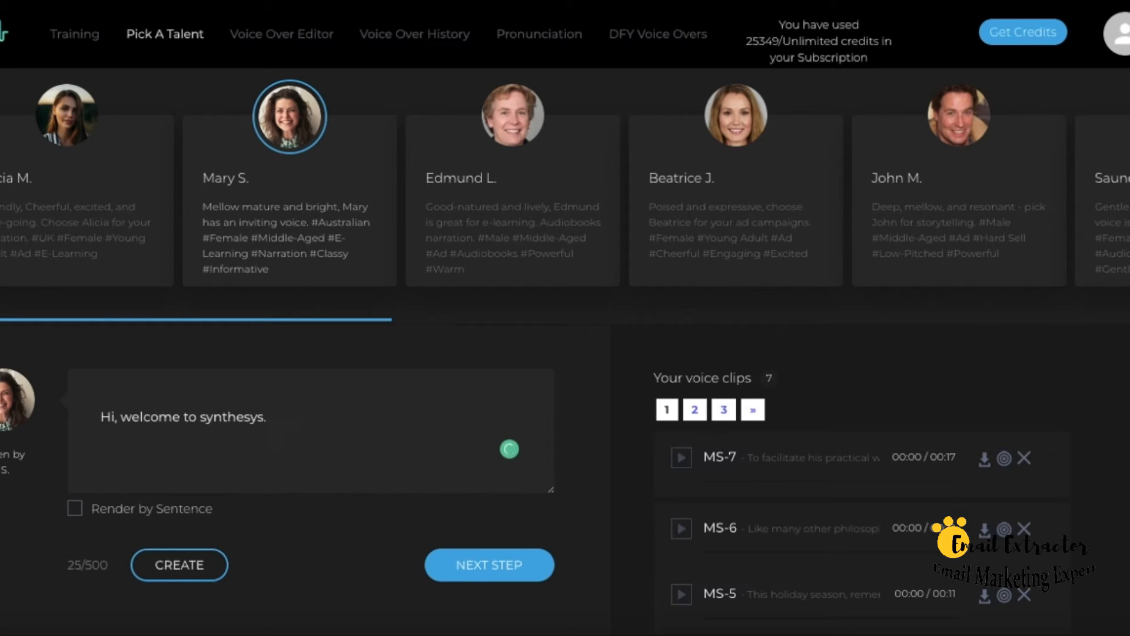
{"action": "mouse_move", "coordinate": [99, 564]}
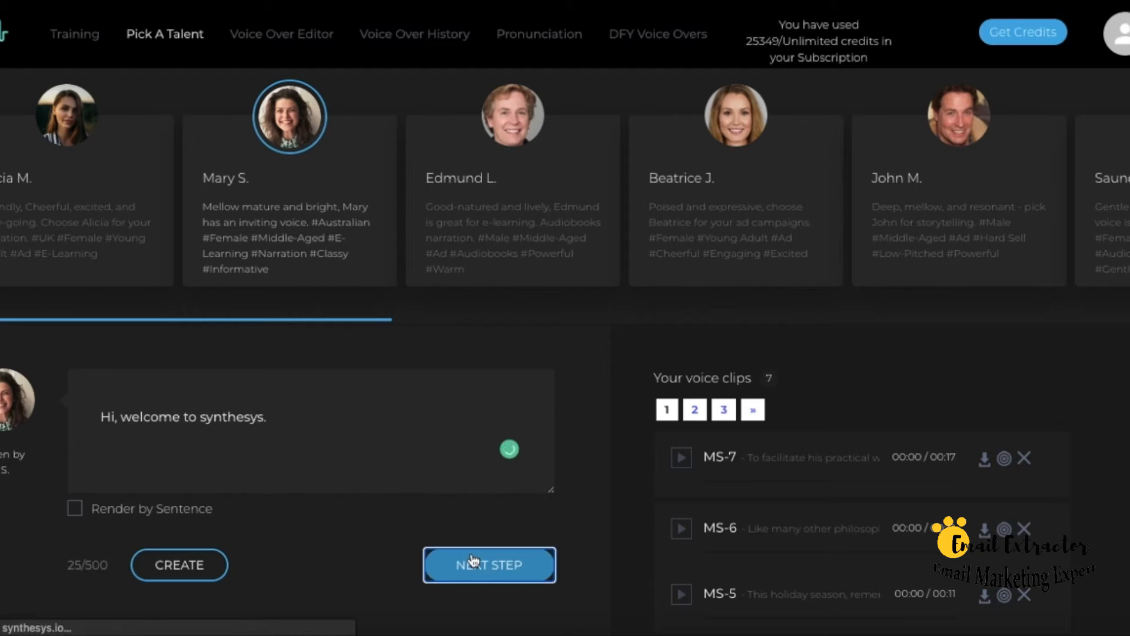
{"action": "left_click", "coordinate": [489, 565]}
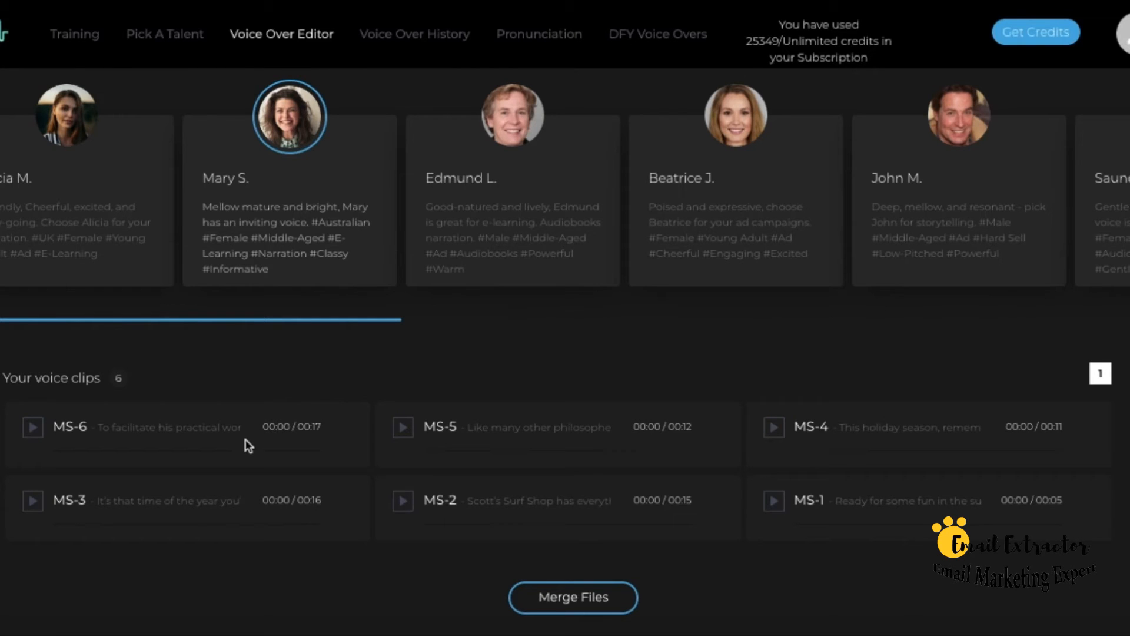
- Return from the Voice Over Editor to the Pick A Talent page showing clip AM-8
{"action": "left_click", "coordinate": [164, 34]}
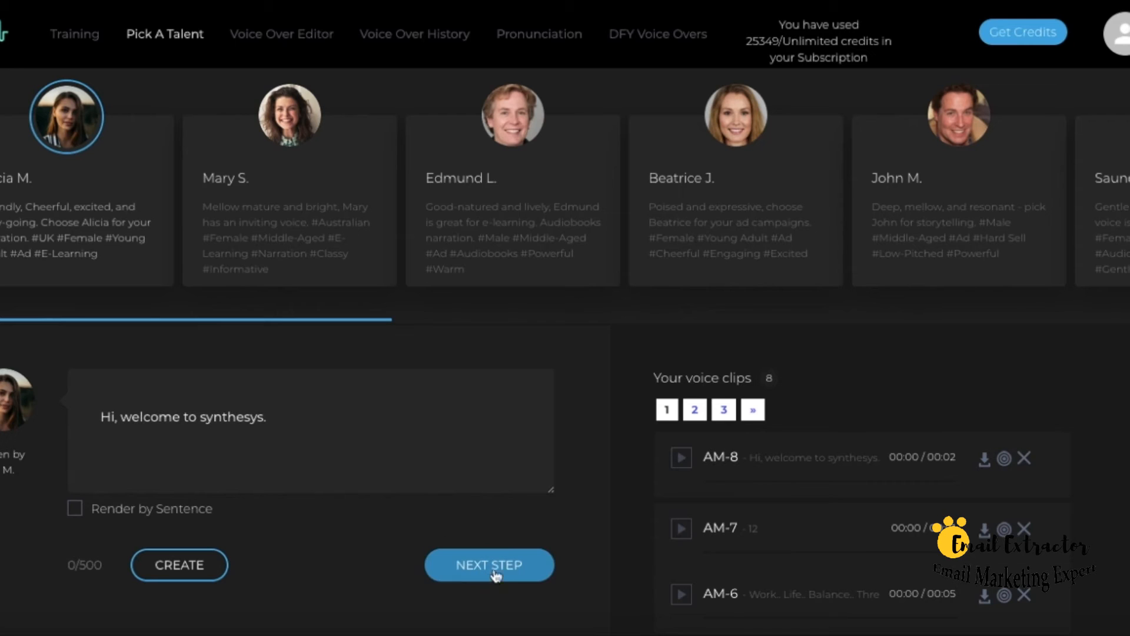
- Merge clips AM-7, AM-6 and AM-5 into one file and view it in Podcast History
{"action": "left_click", "coordinate": [489, 565]}
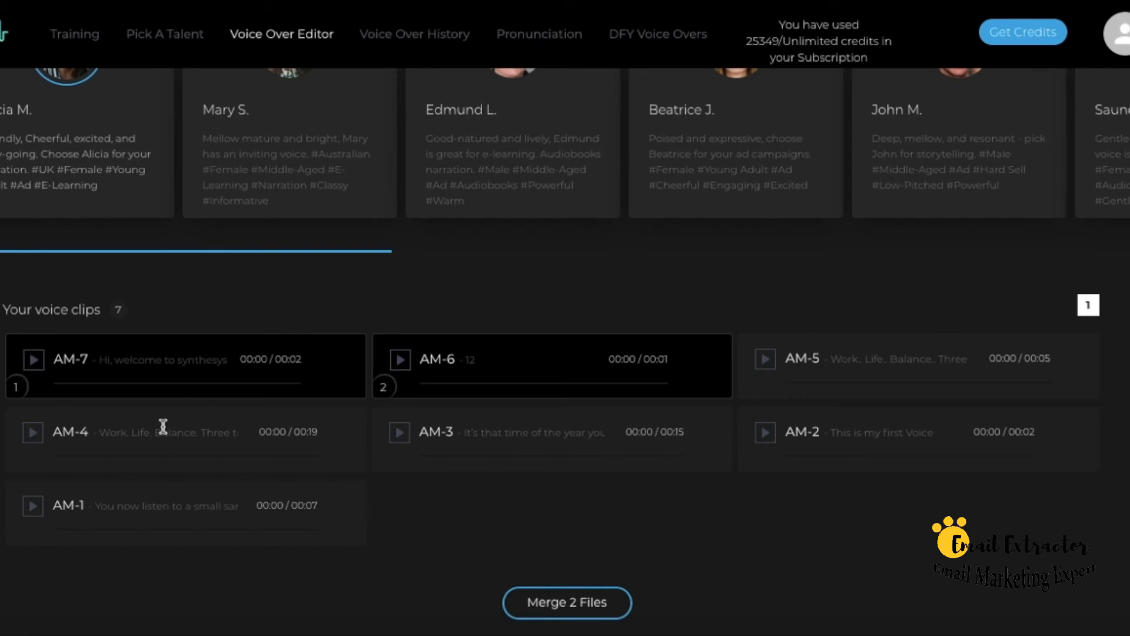
{"action": "mouse_move", "coordinate": [802, 404]}
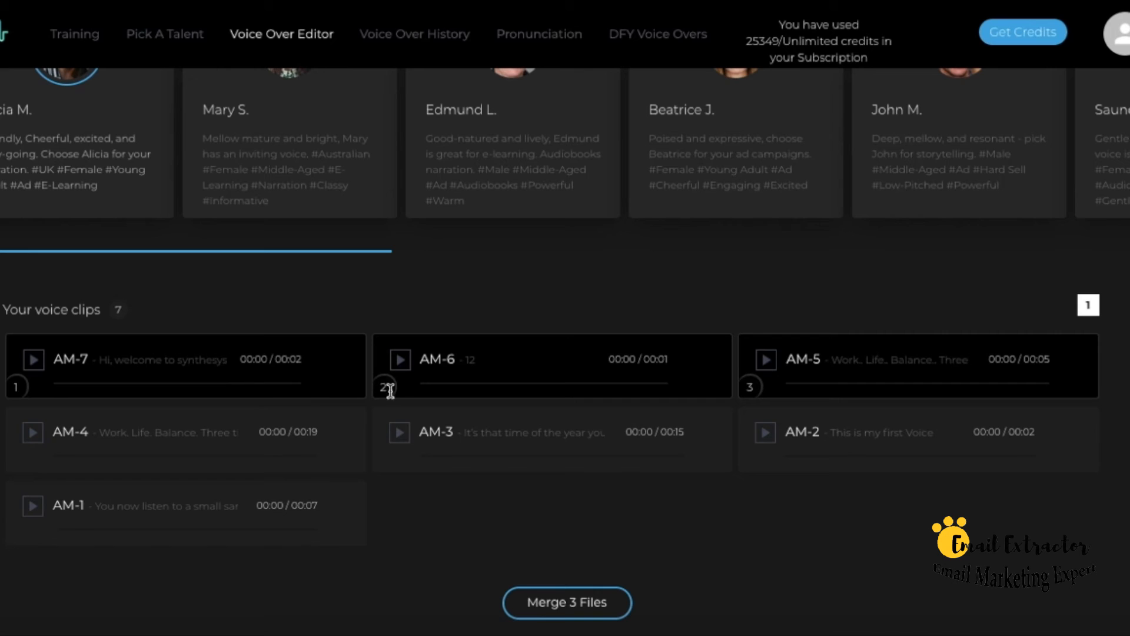
{"action": "left_click", "coordinate": [566, 618]}
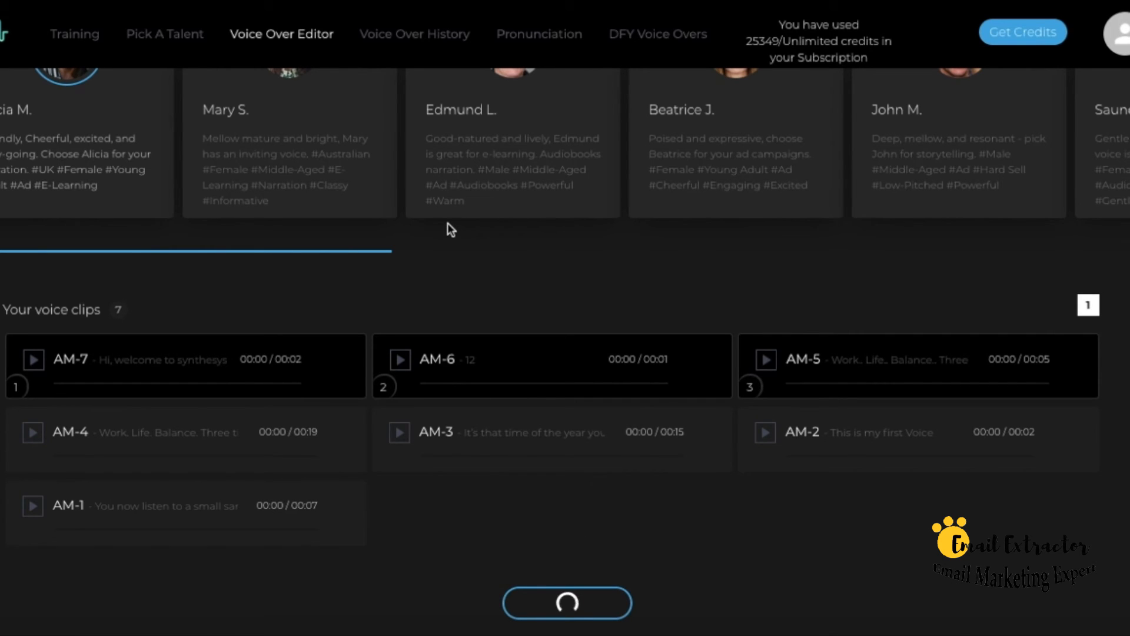
{"action": "left_click", "coordinate": [567, 604]}
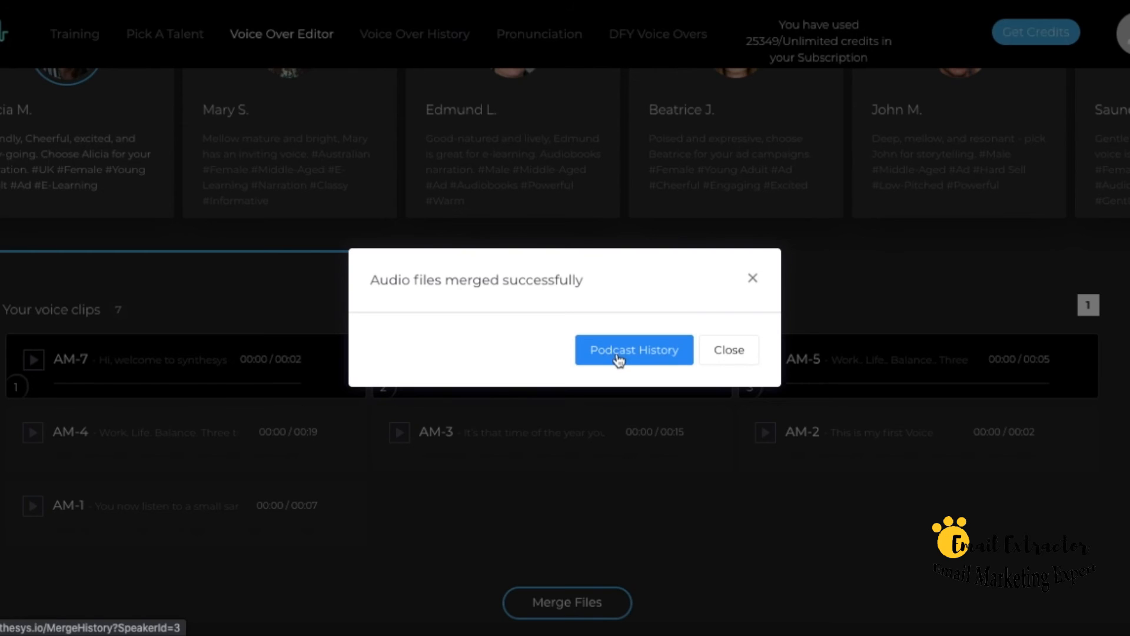
{"action": "left_click", "coordinate": [633, 350]}
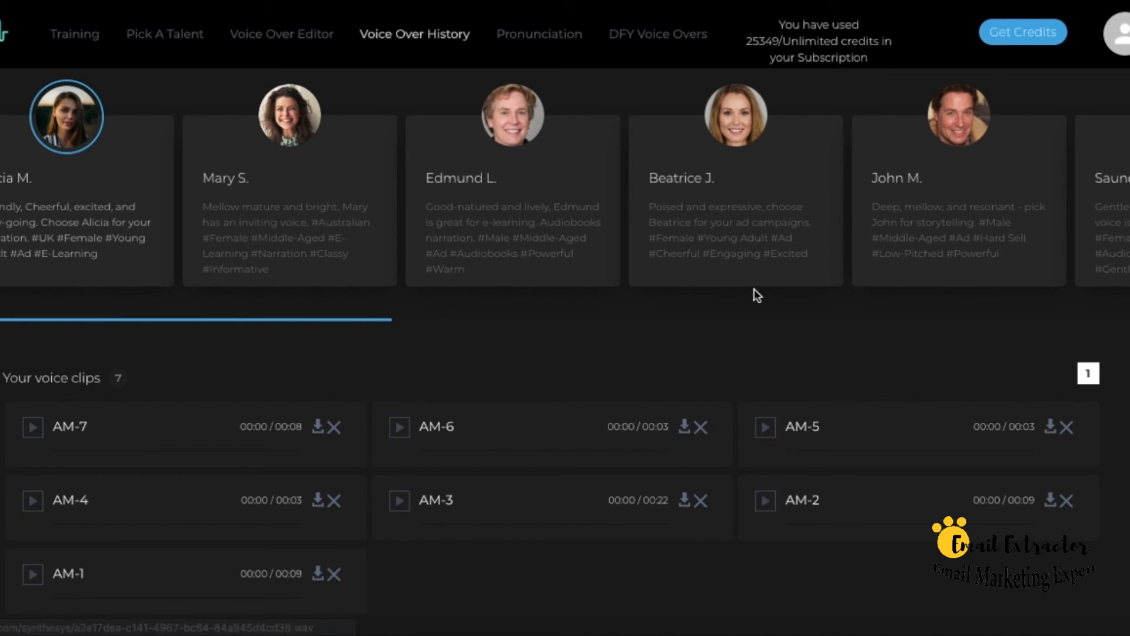
{"action": "mouse_move", "coordinate": [1020, 33]}
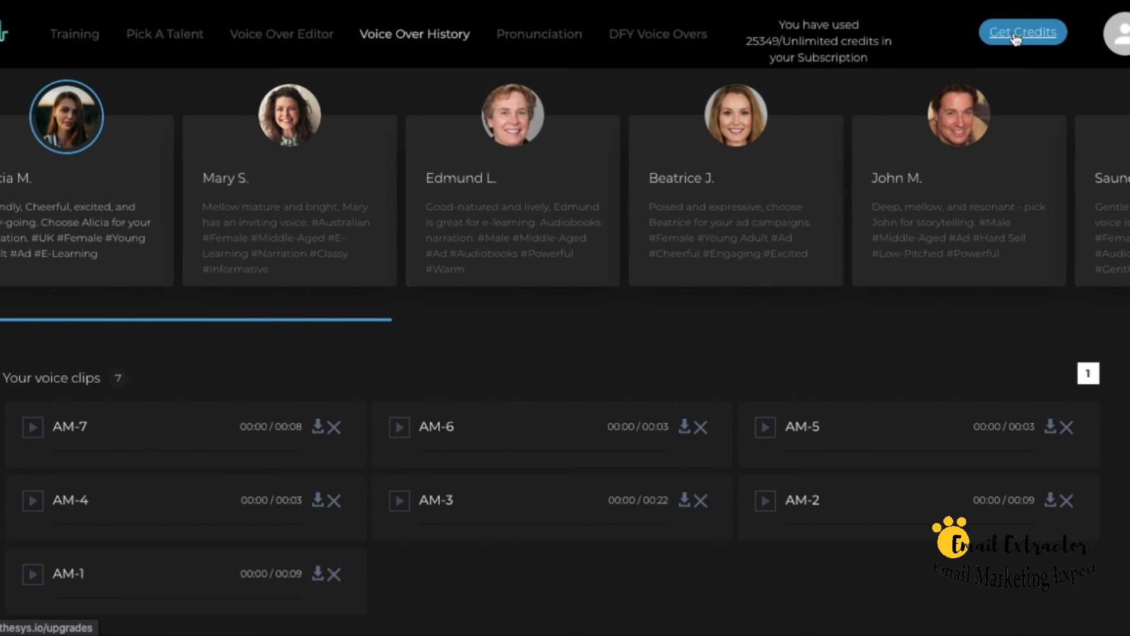